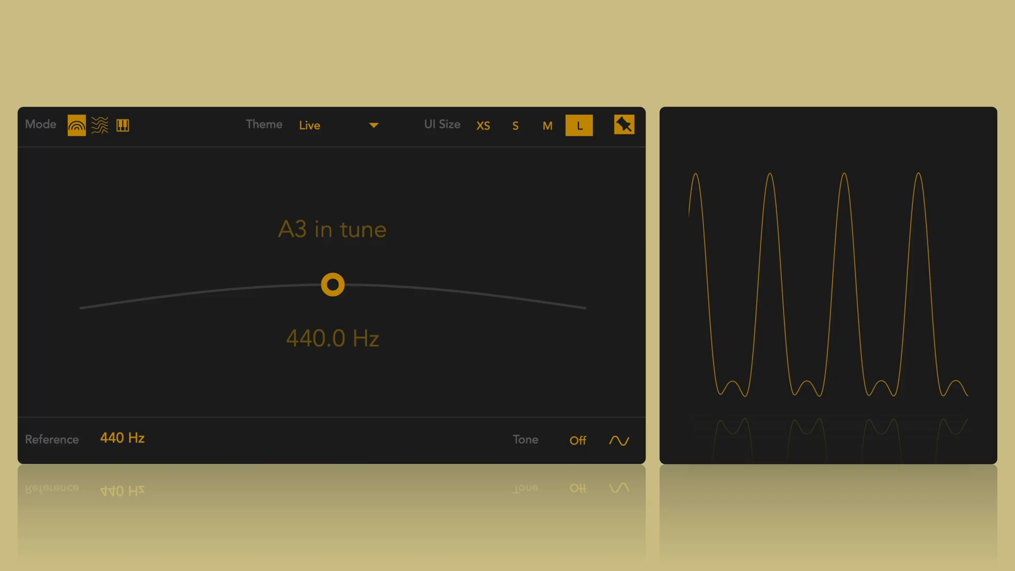
# Switch the tuner's colour theme to High Contrast
pyautogui.click(99, 125)
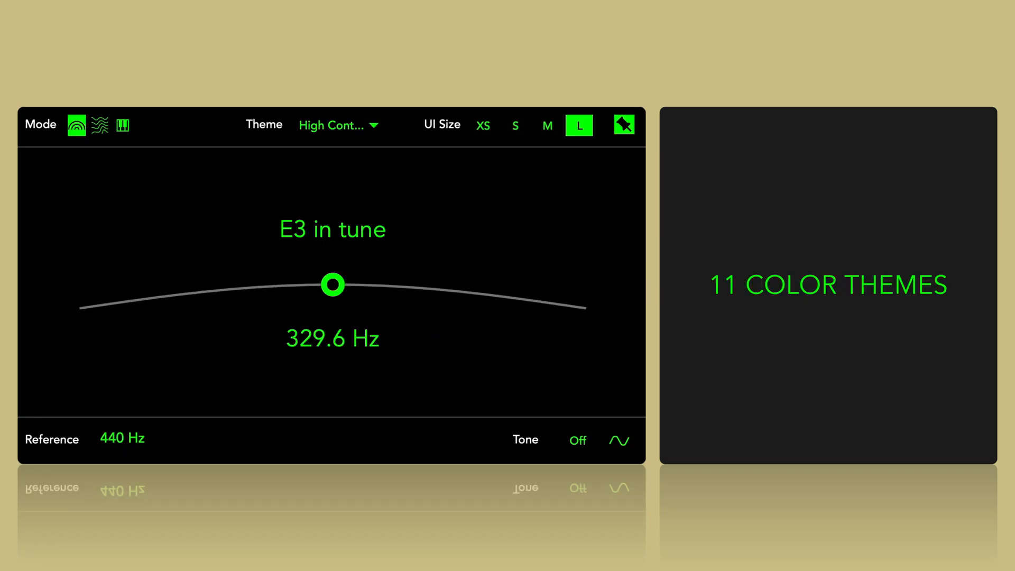
# Select the Live colour theme again from the Theme dropdown
pyautogui.click(337, 124)
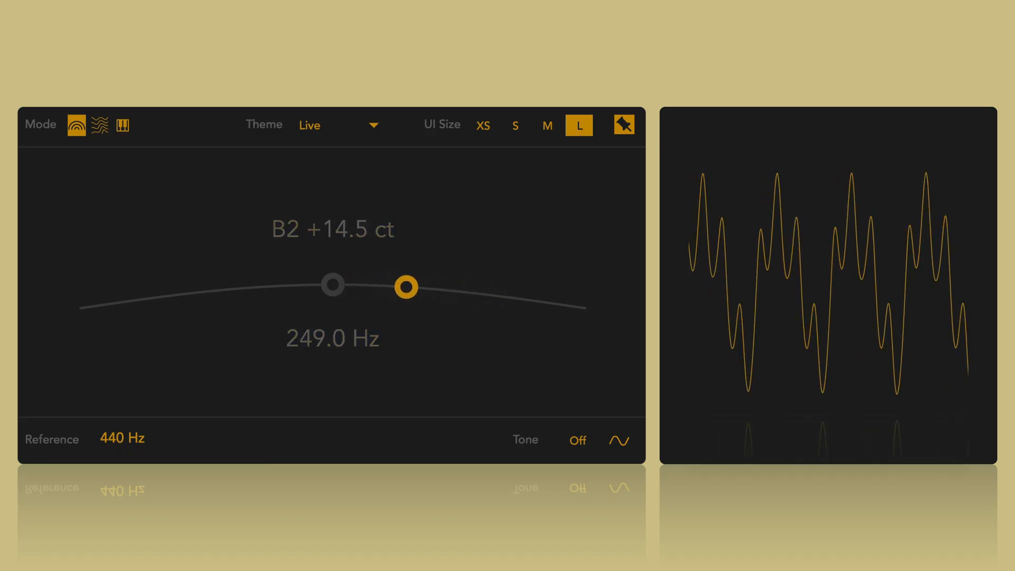
pyautogui.moveTo(404, 287); pyautogui.dragTo(539, 302)
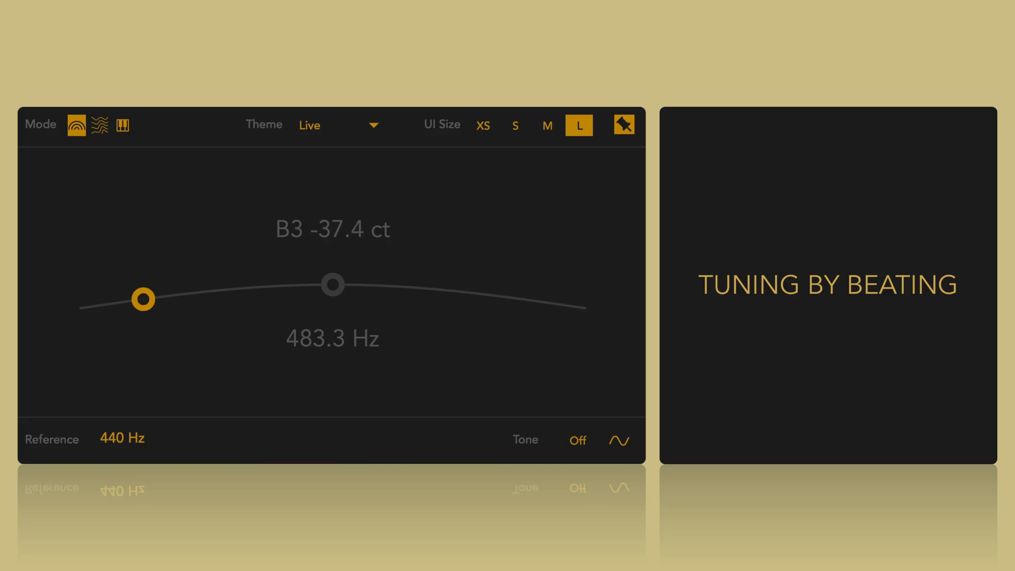
pyautogui.click(577, 439)
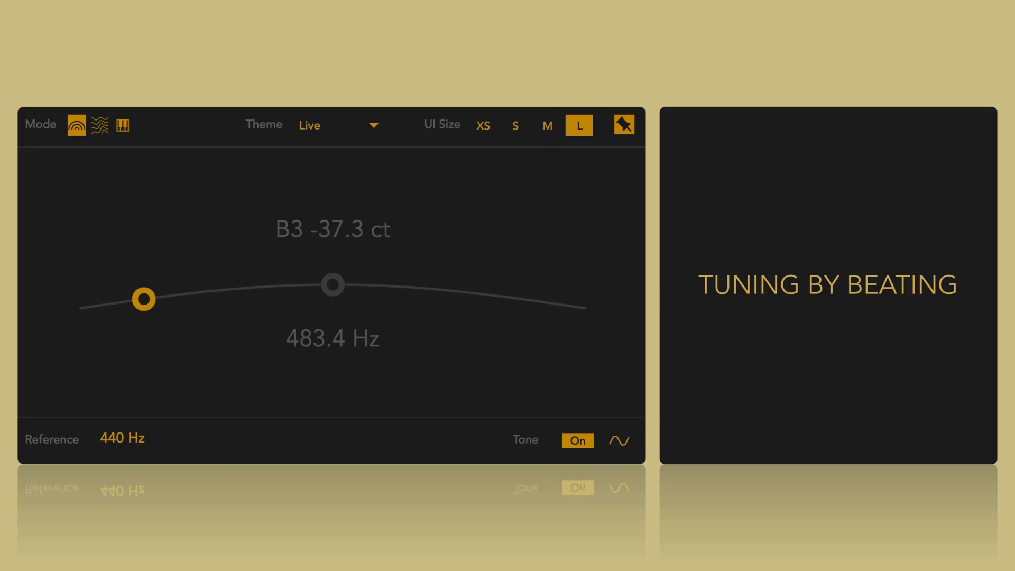
pyautogui.click(618, 440)
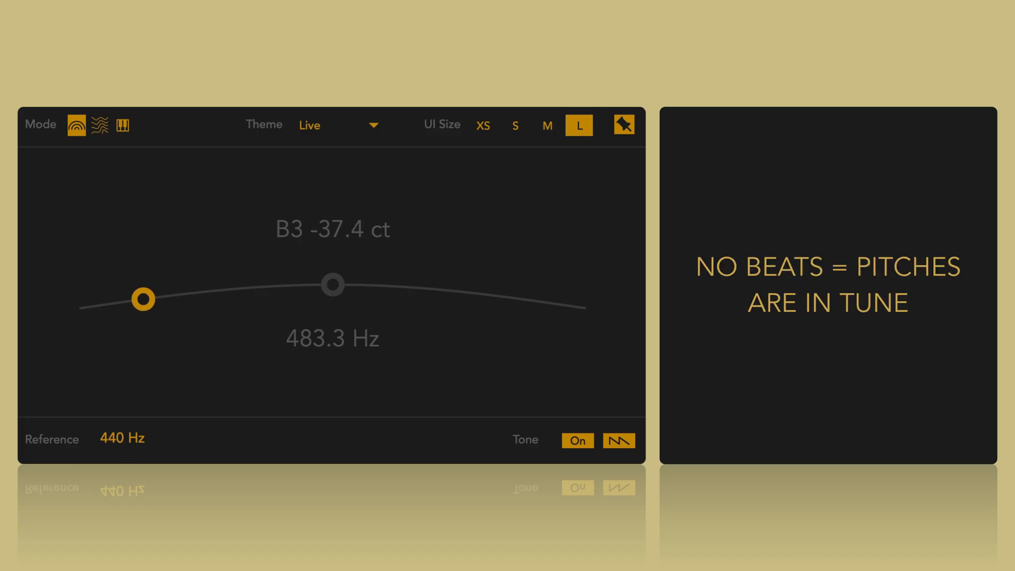
pyautogui.moveTo(142, 300); pyautogui.dragTo(278, 286)
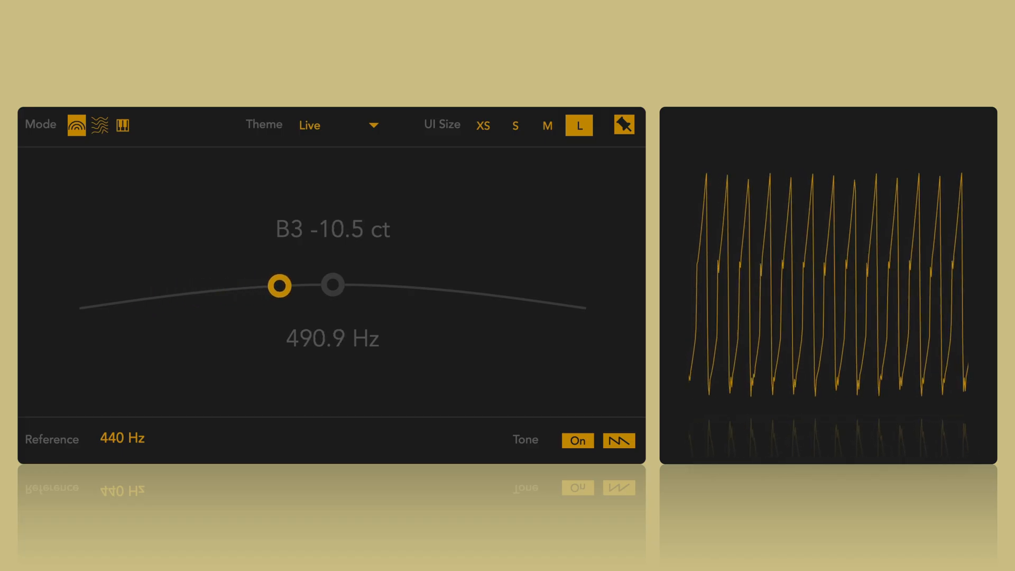
pyautogui.moveTo(279, 286); pyautogui.dragTo(330, 283)
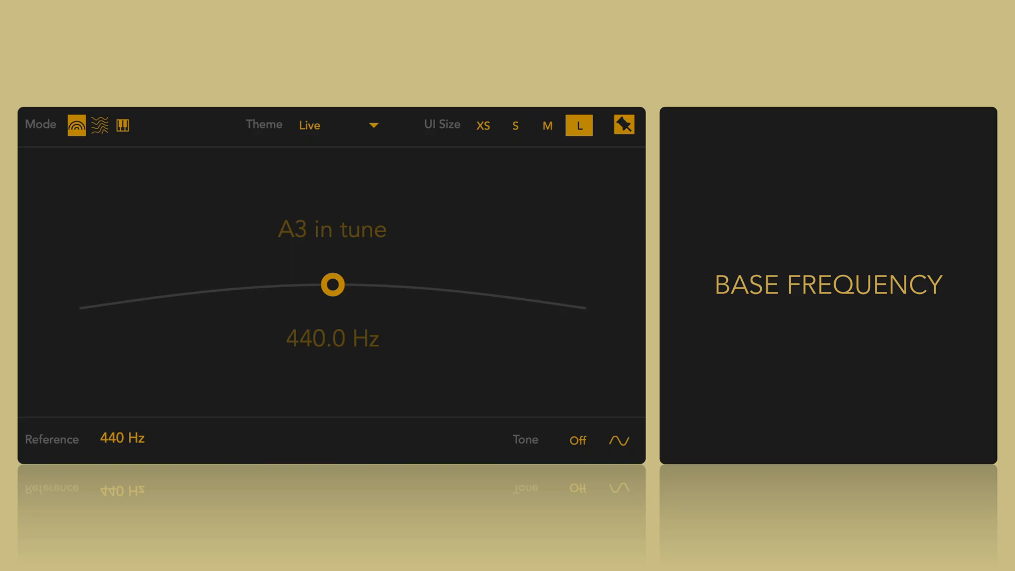
# Sweep the reference through 434, 423, 428 and 437 Hz, then switch to String mode
pyautogui.moveTo(332, 284); pyautogui.dragTo(434, 288)
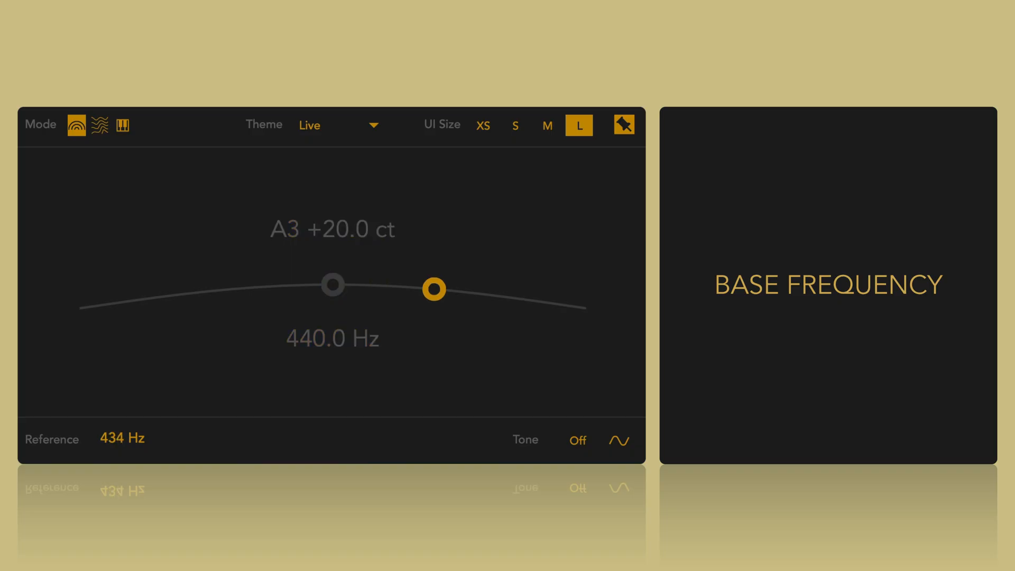
pyautogui.moveTo(434, 288); pyautogui.dragTo(180, 294)
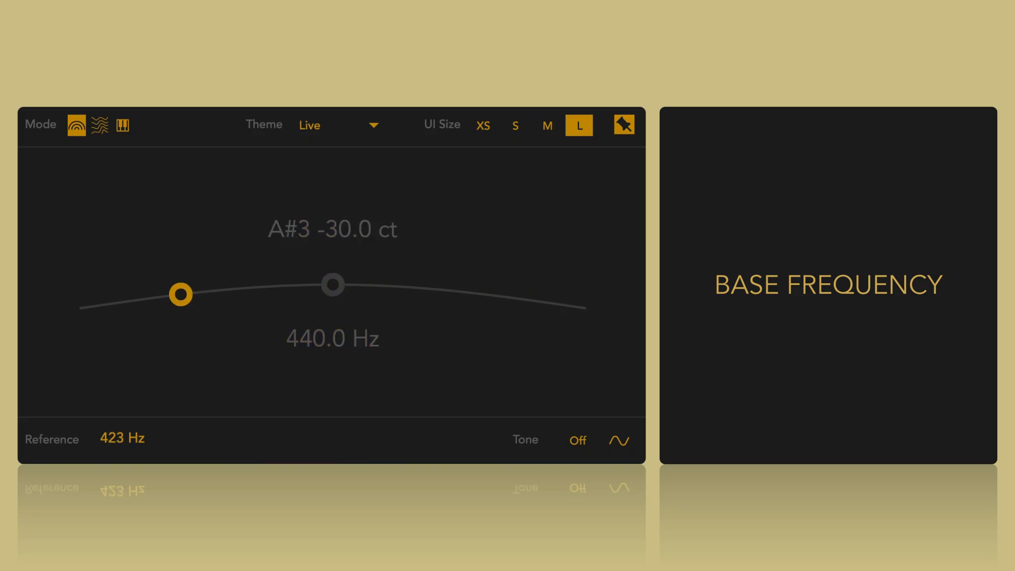
pyautogui.moveTo(180, 294); pyautogui.dragTo(585, 309)
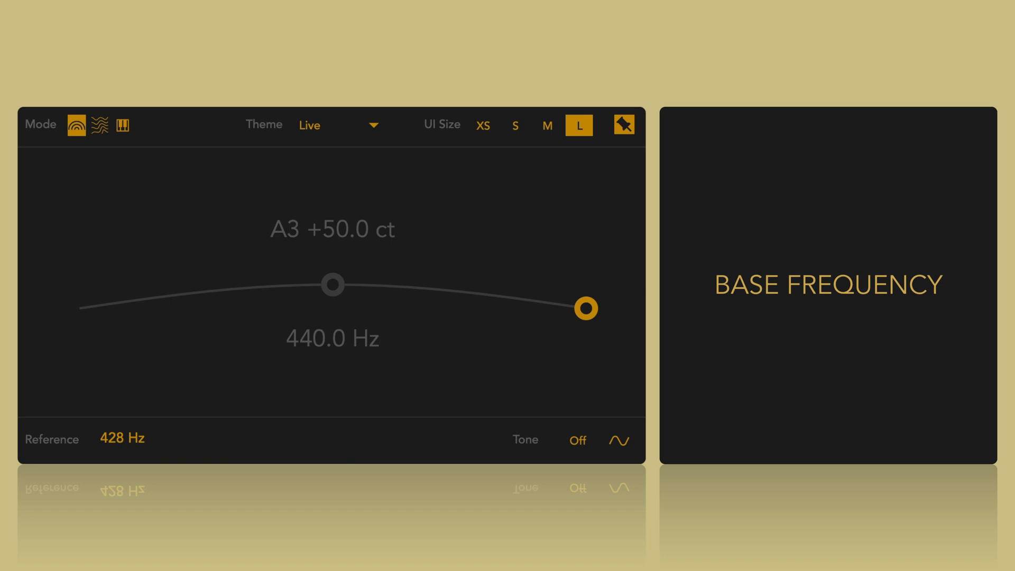
pyautogui.moveTo(586, 308); pyautogui.dragTo(383, 286)
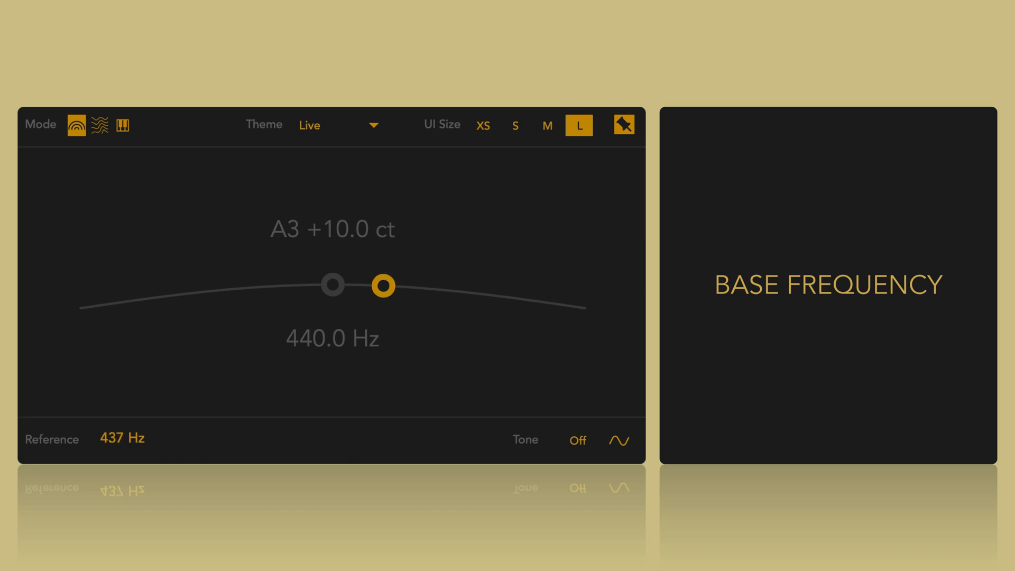
pyautogui.click(99, 124)
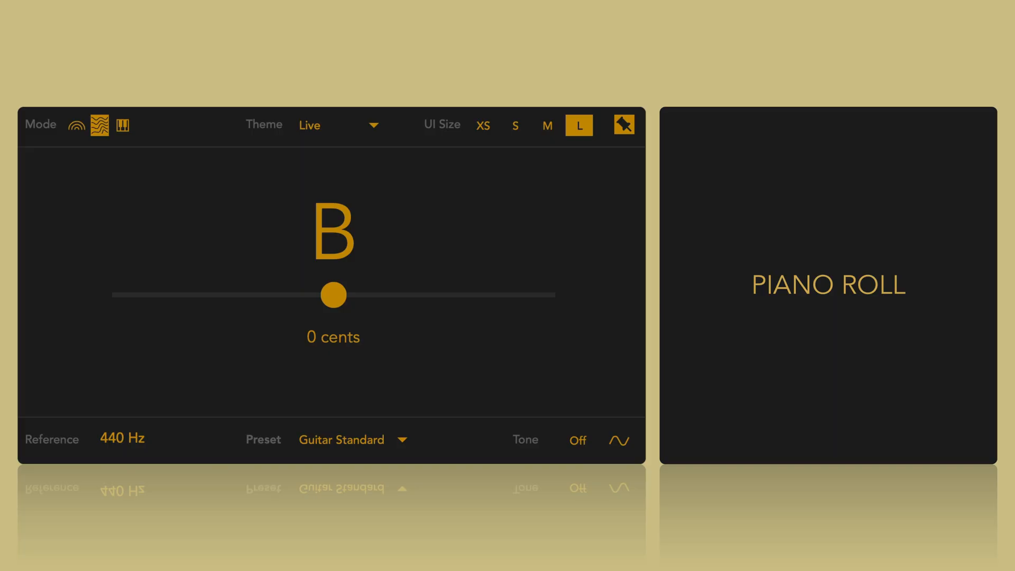
# Switch the tuner from String mode to piano roll mode
pyautogui.click(122, 124)
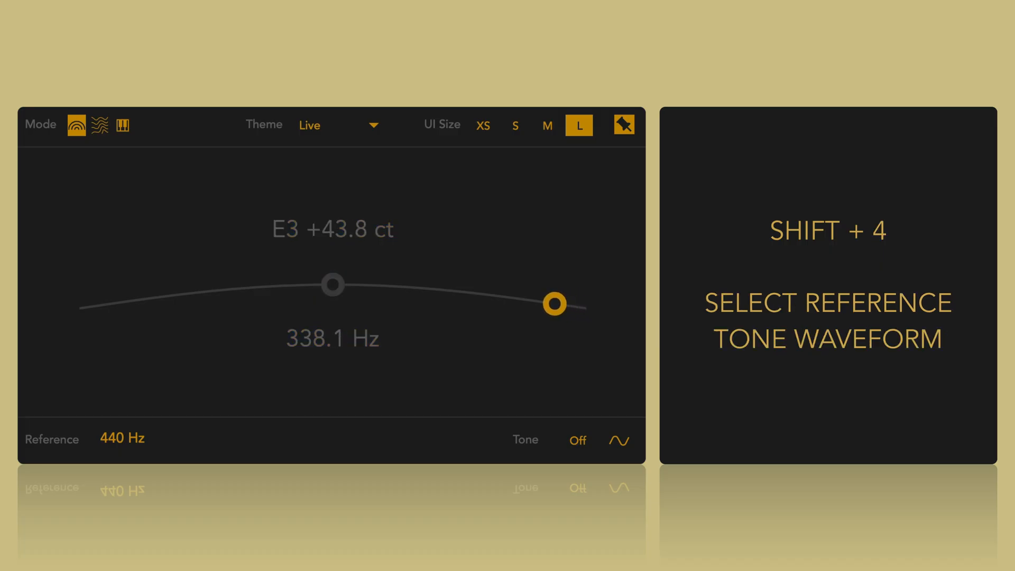
# Drag in the tuner display, now reading E3 at +42.4 cents, 337.8 Hz
pyautogui.moveTo(553, 303); pyautogui.dragTo(461, 291)
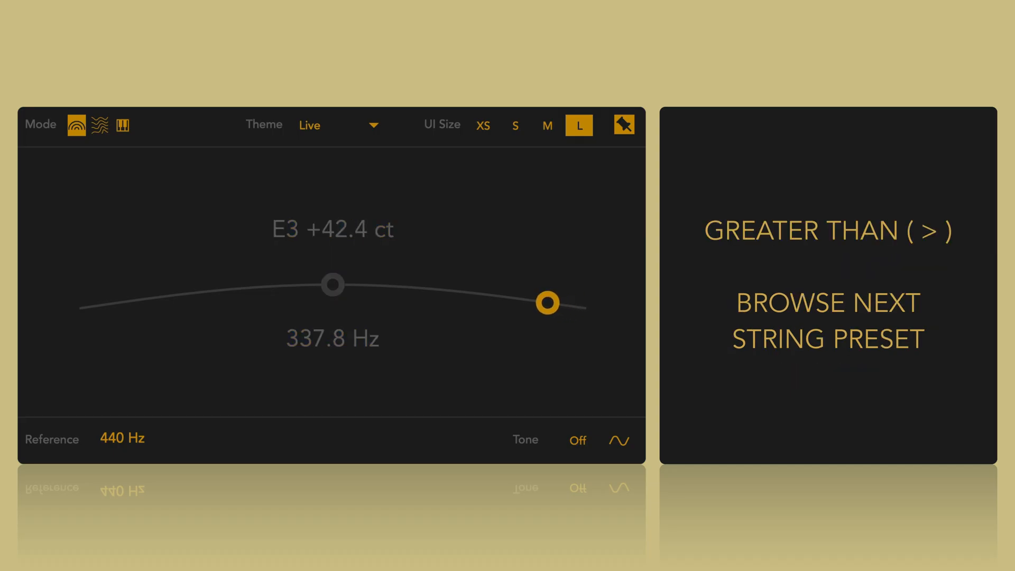
# Browse to the previous string preset, read it out, and raise the base frequency
pyautogui.moveTo(547, 303); pyautogui.dragTo(457, 290)
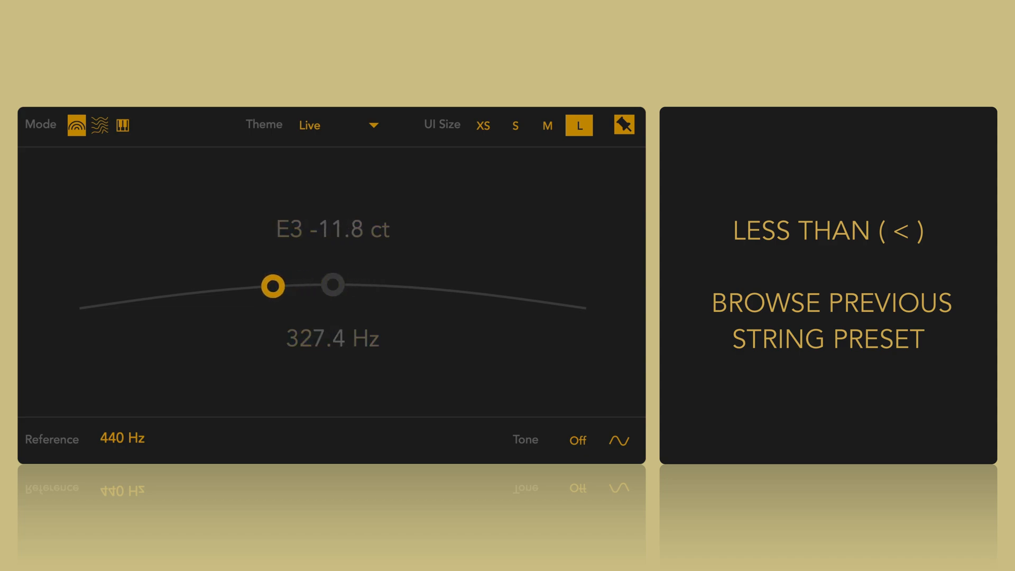
pyautogui.press('t')
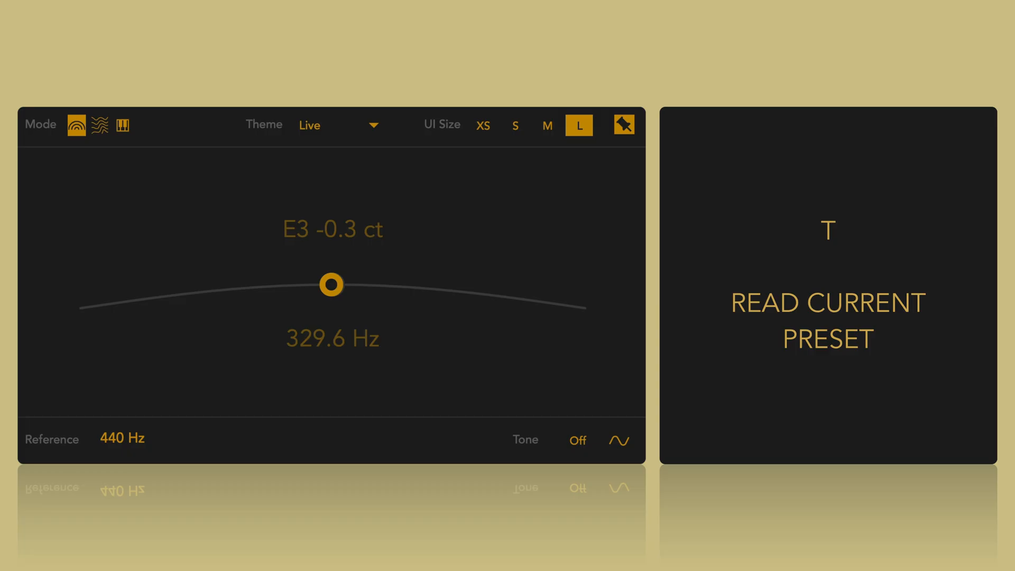
pyautogui.press('comma')
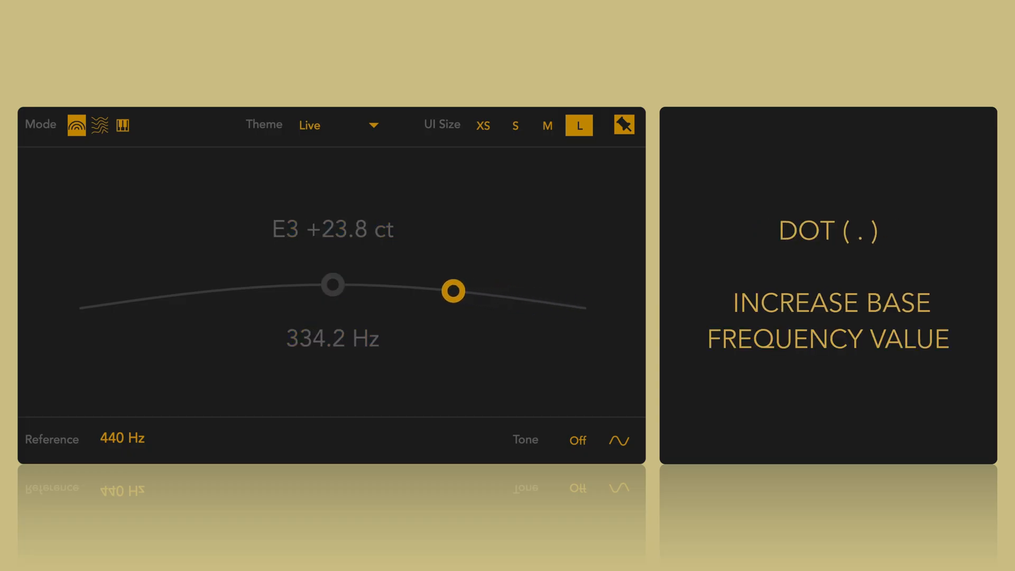
pyautogui.press('.')
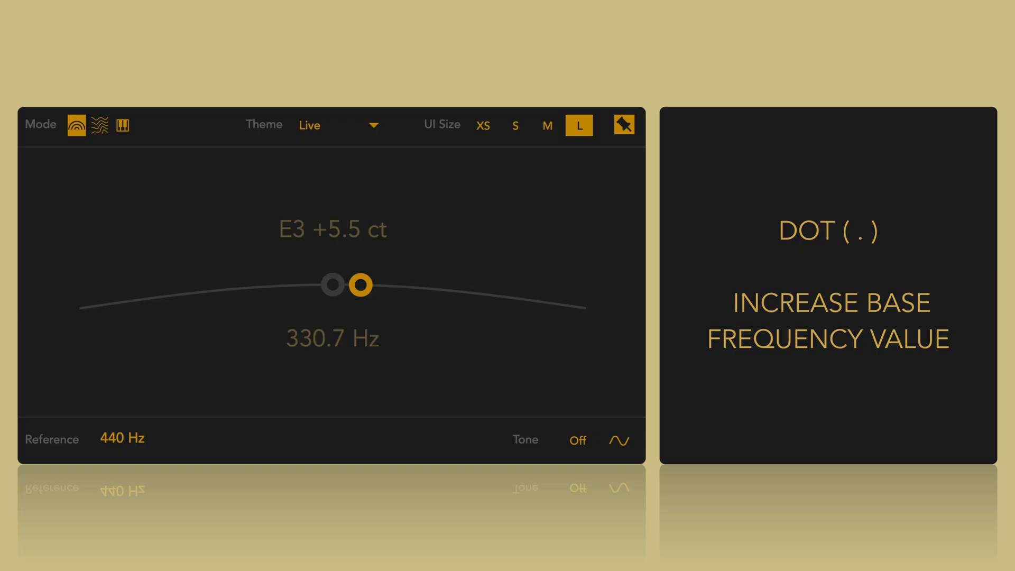